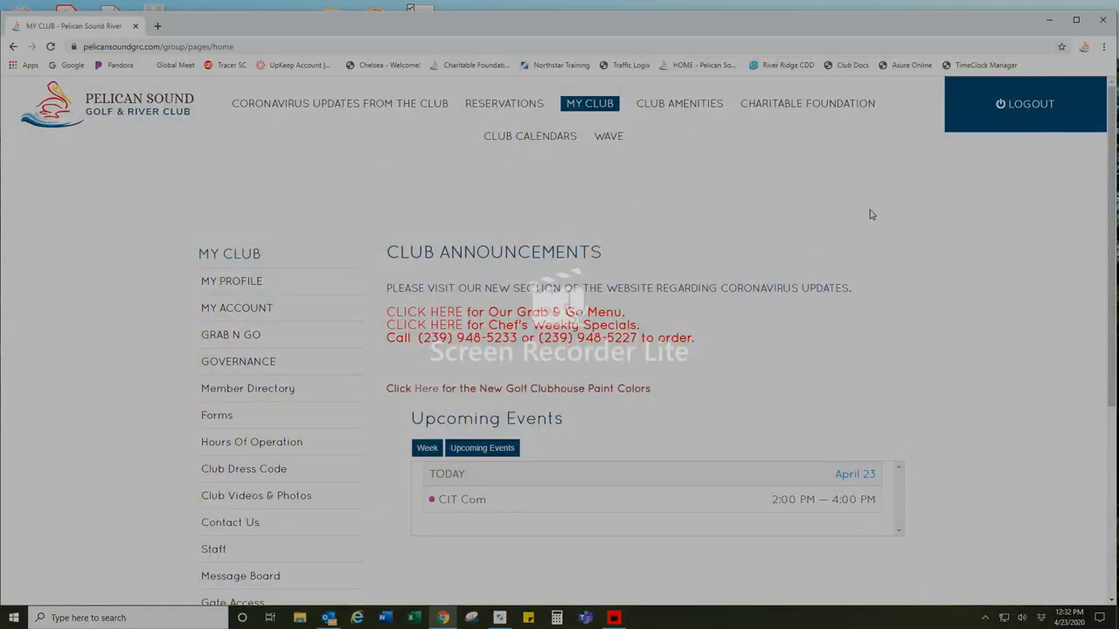
pyautogui.moveTo(891, 228)
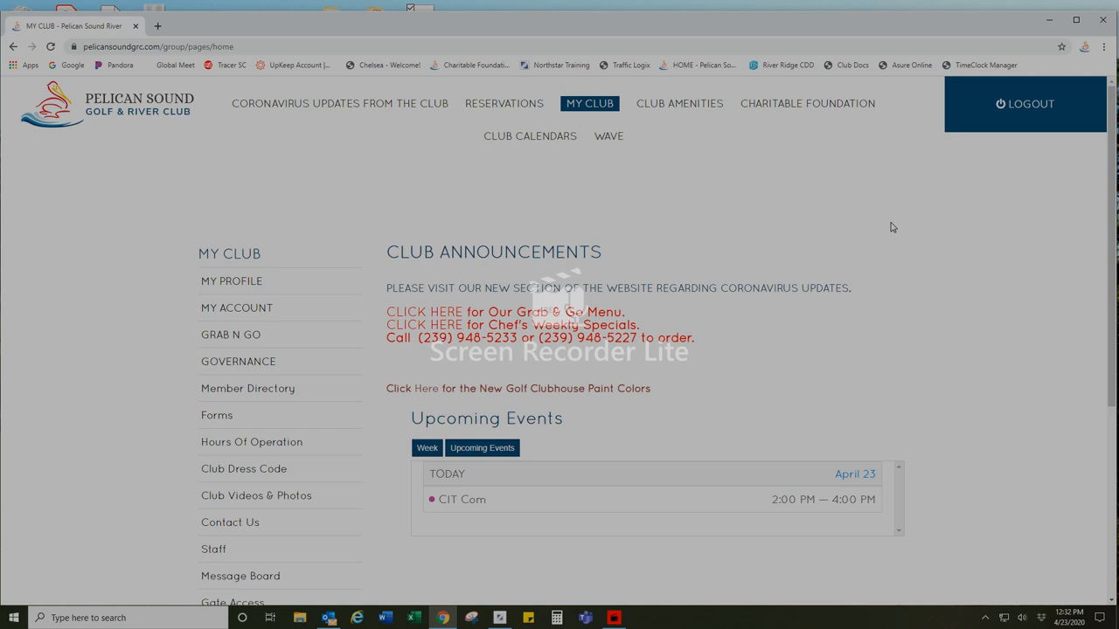
pyautogui.moveTo(886, 224)
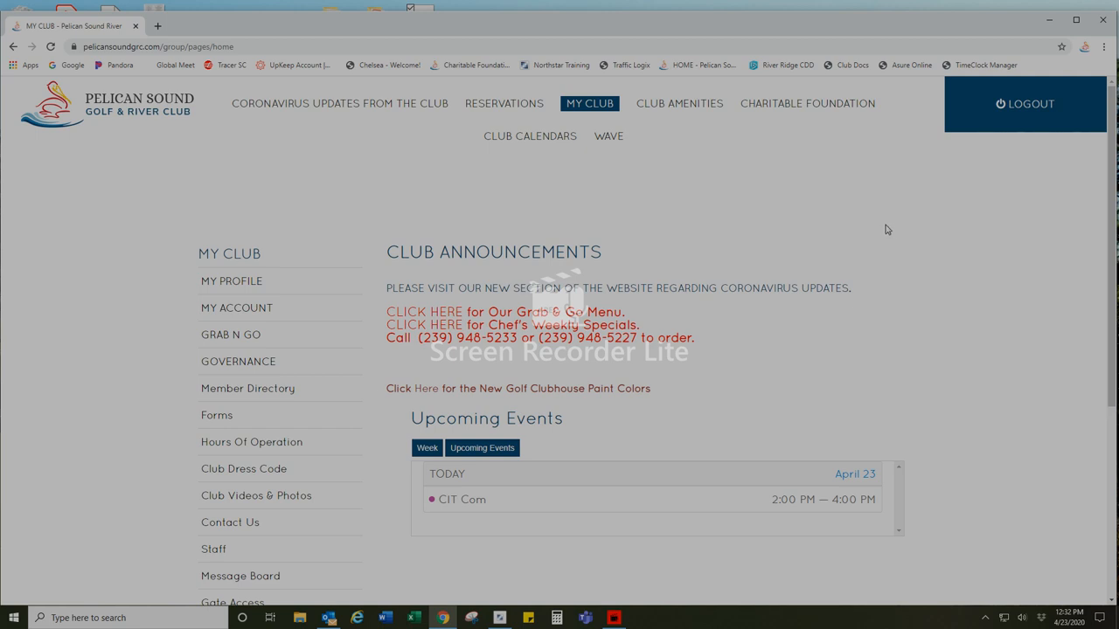
# Navigate from Reservations to the Special Events List and locate the River Club Pool event
pyautogui.click(503, 103)
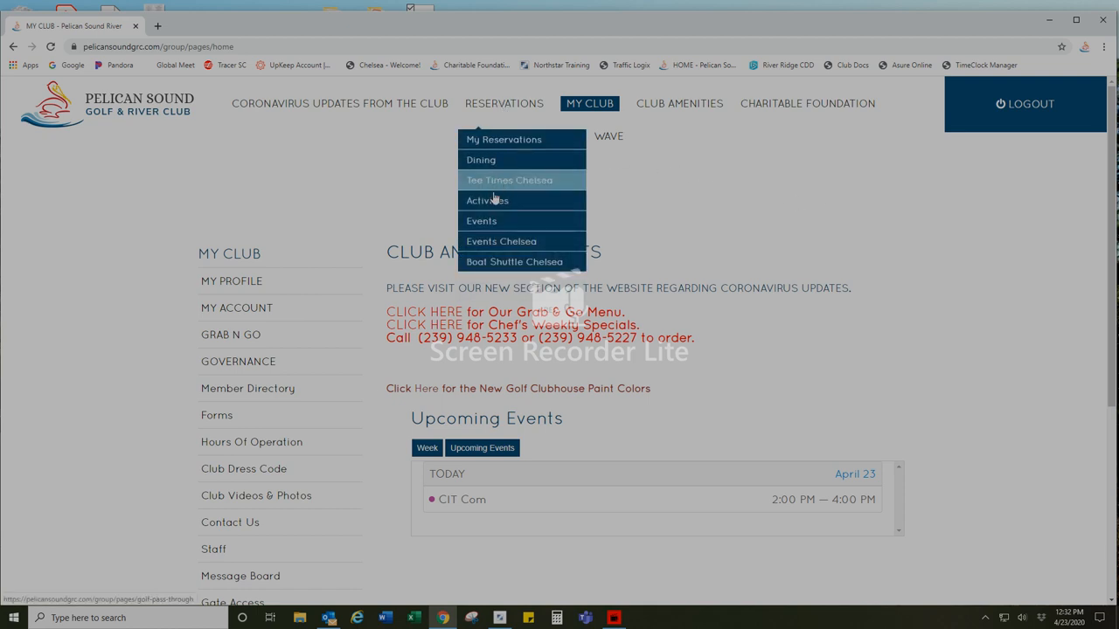
pyautogui.click(481, 220)
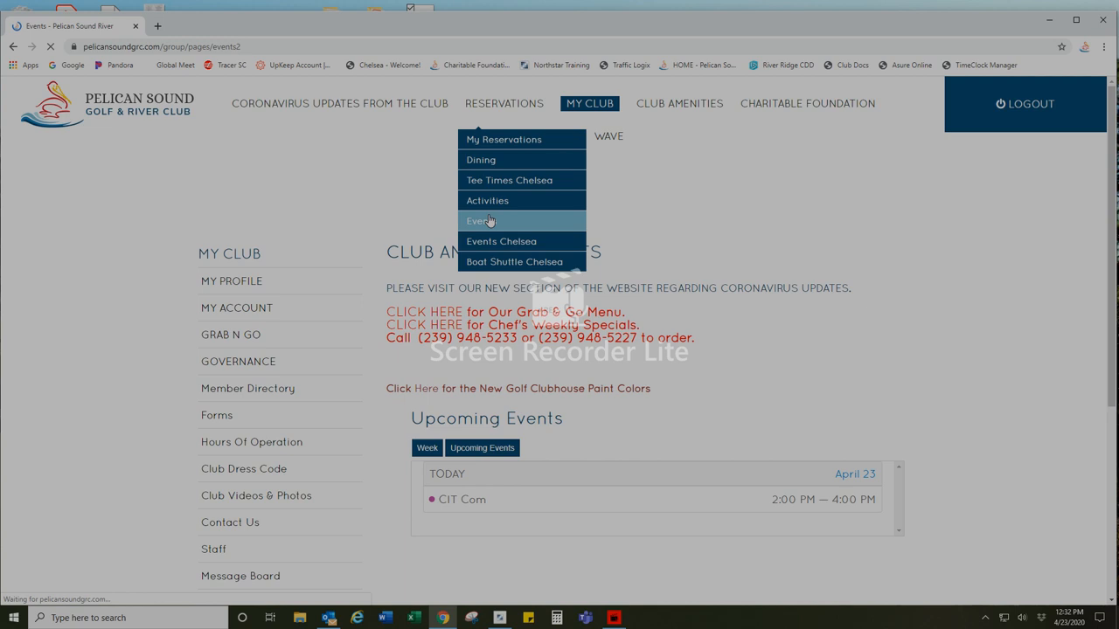
pyautogui.click(480, 220)
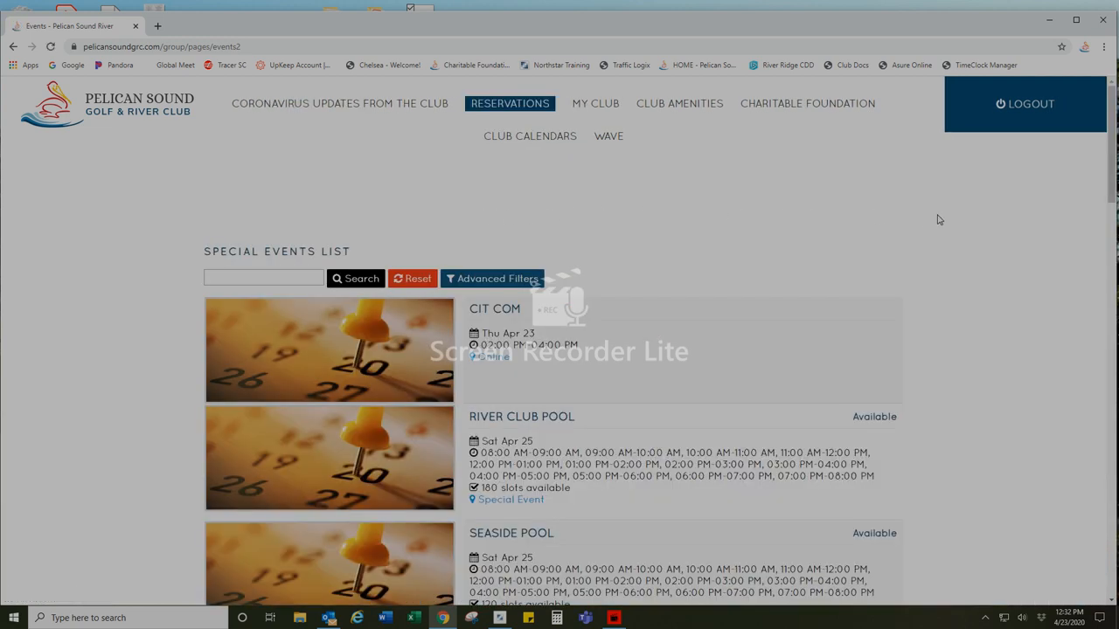
pyautogui.moveTo(955, 223)
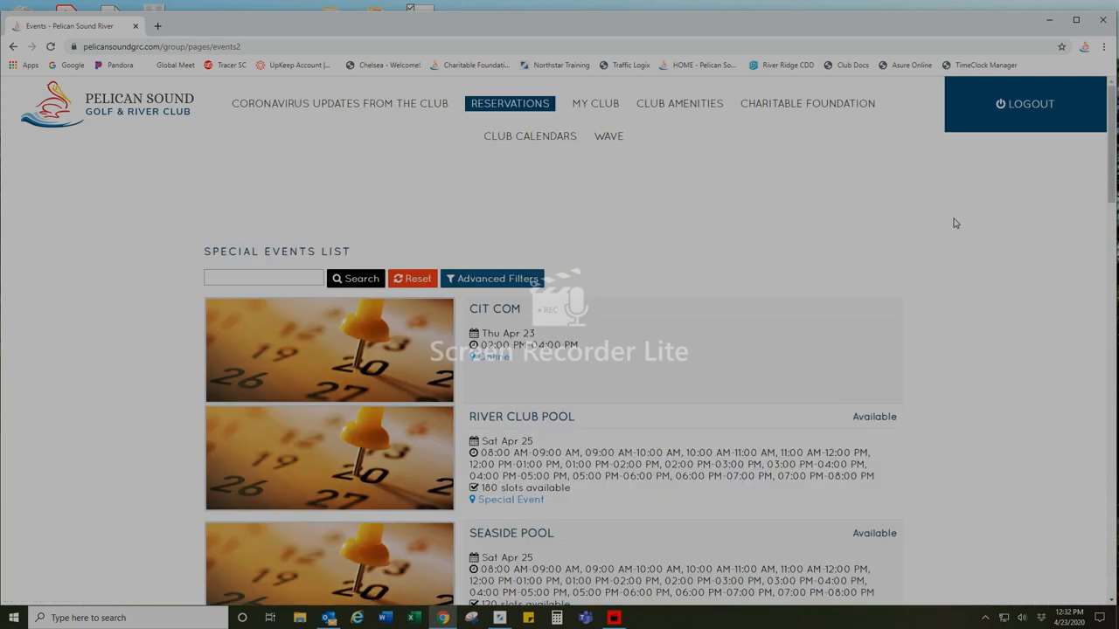
pyautogui.scroll(-3)
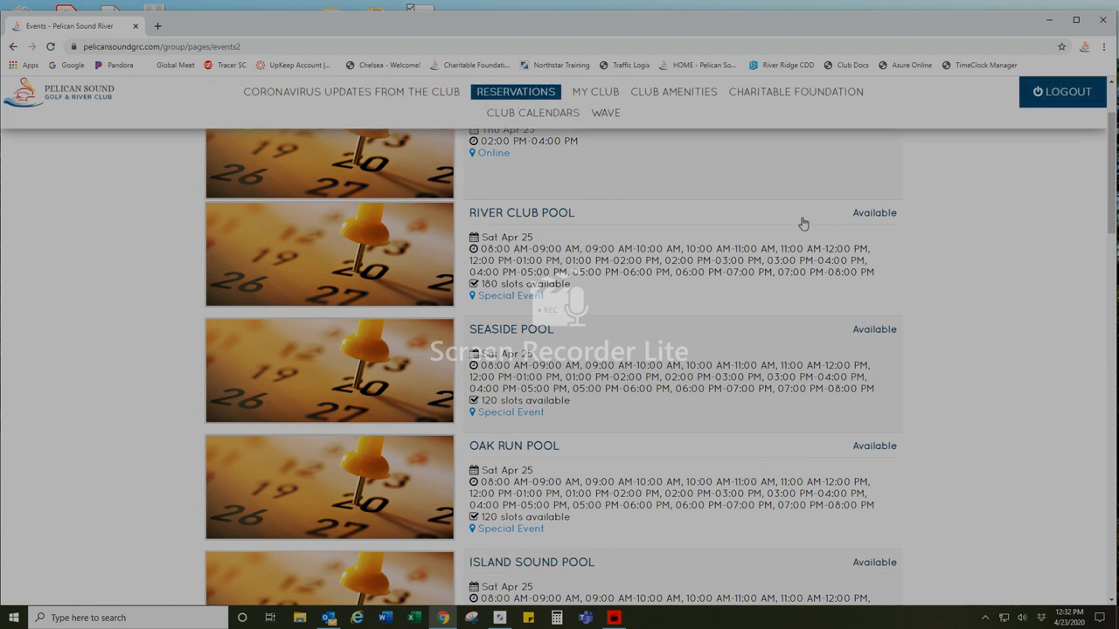
pyautogui.moveTo(503, 243)
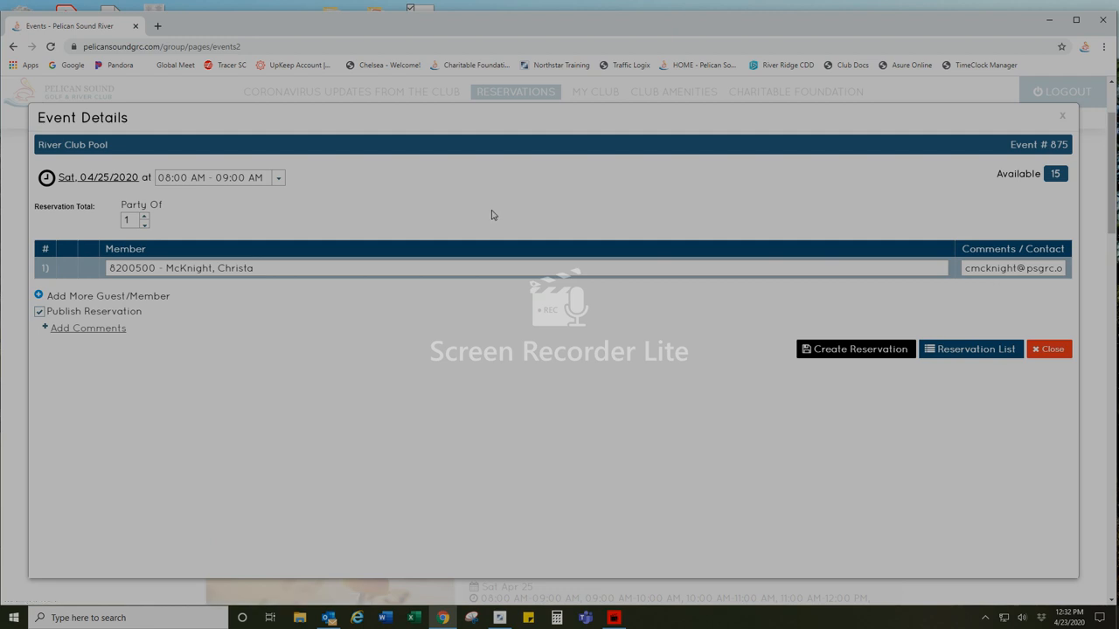
pyautogui.moveTo(308, 194)
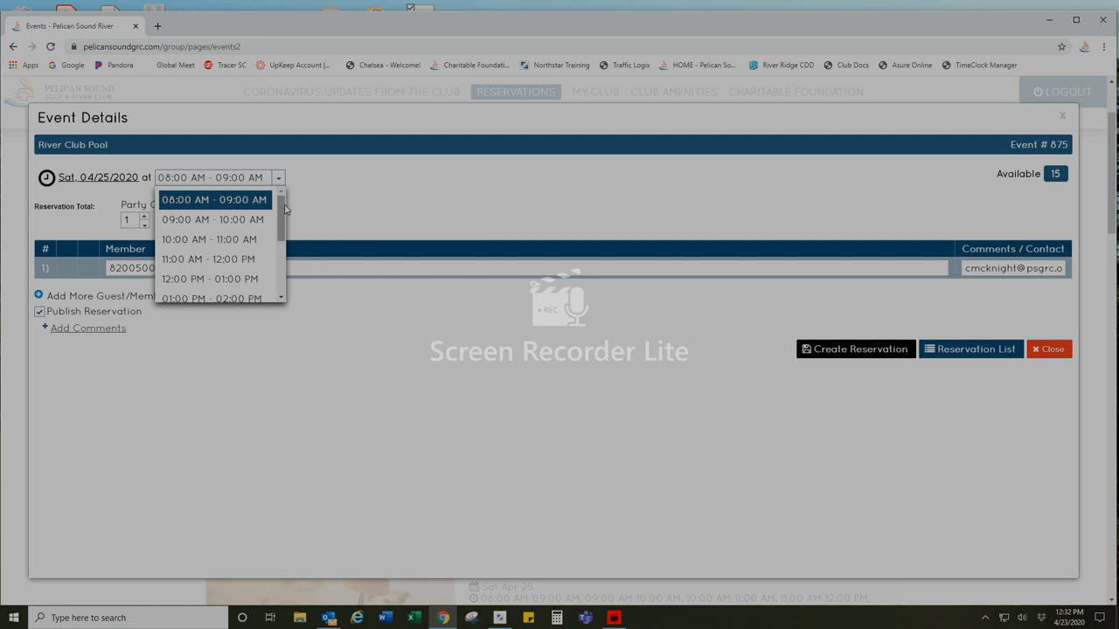
# Choose the 02:00 PM - 03:00 PM slot for the River Club Pool reservation
pyautogui.scroll(-3)
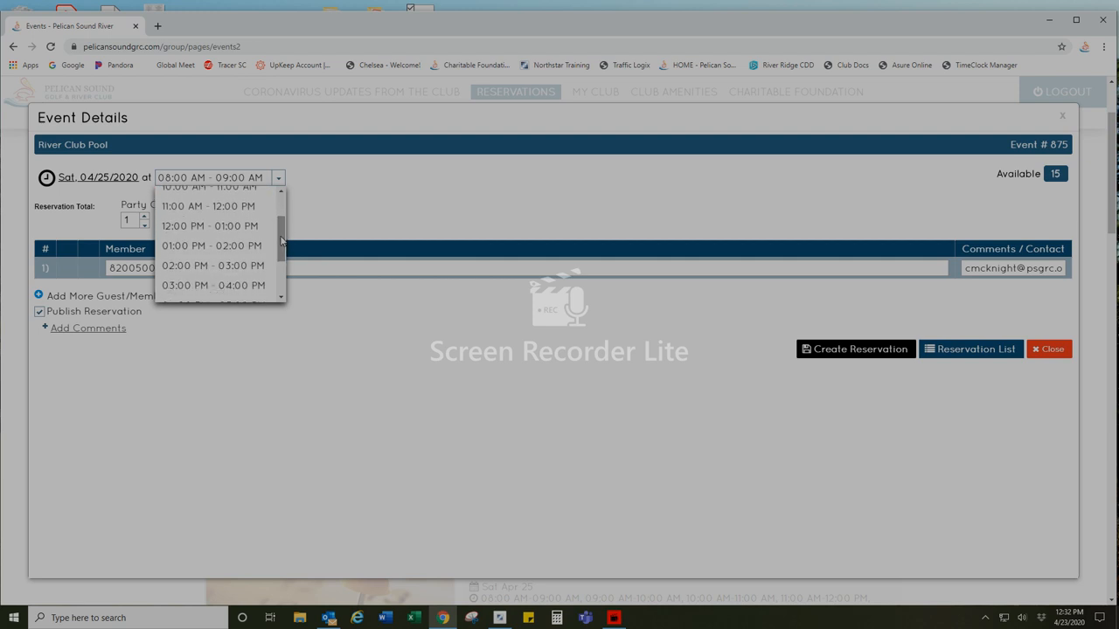
pyautogui.click(212, 265)
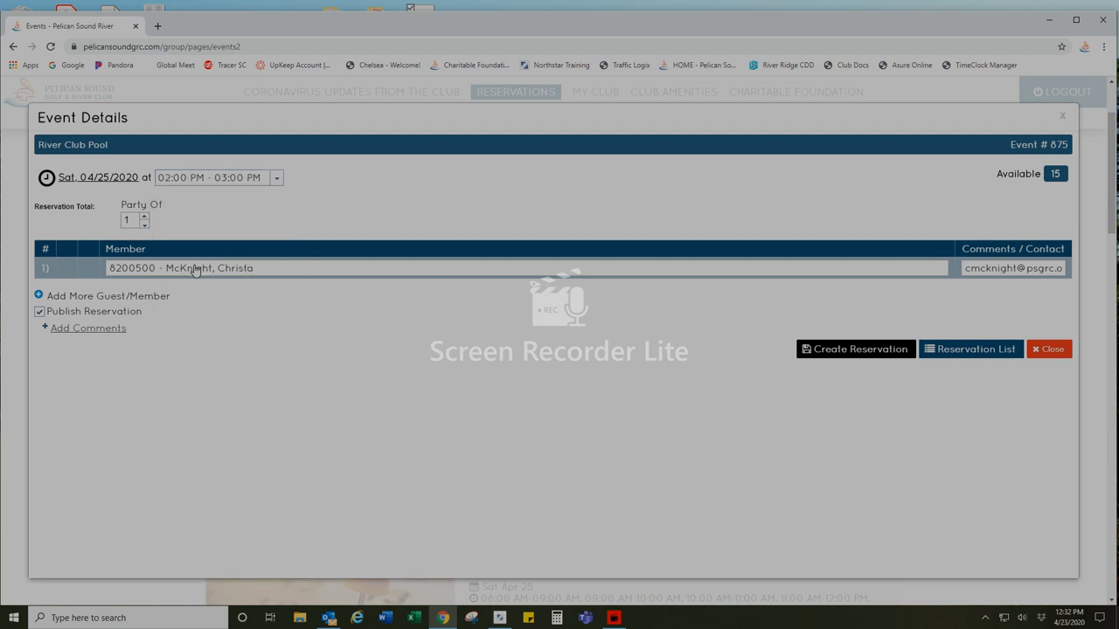
pyautogui.moveTo(200, 273)
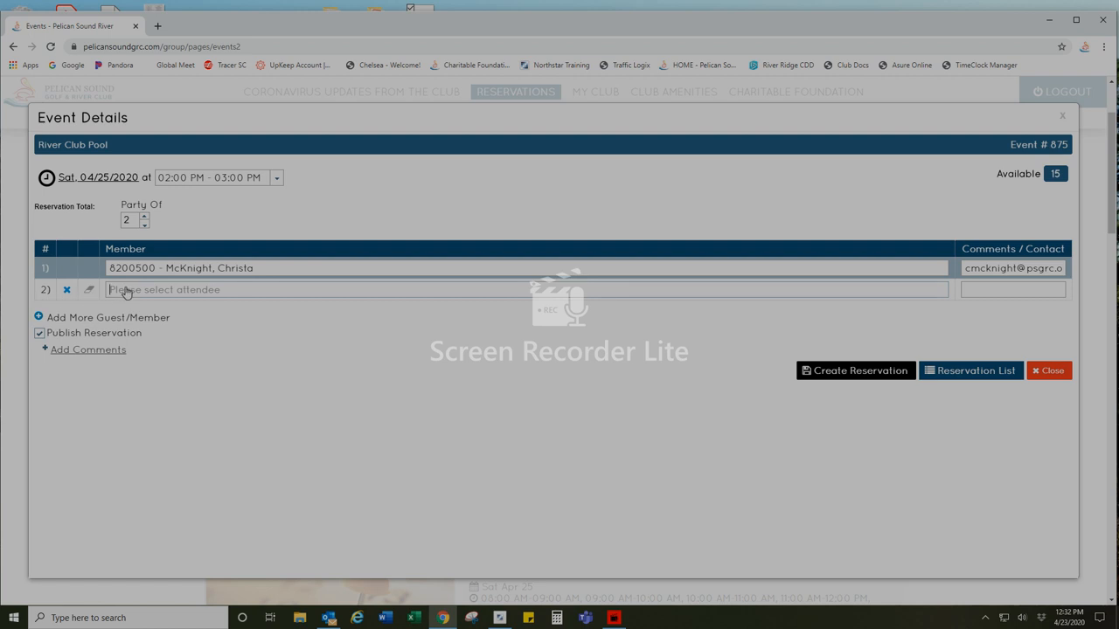
# Enter 'to' in the second attendee field to search for the member to add
pyautogui.write('to')
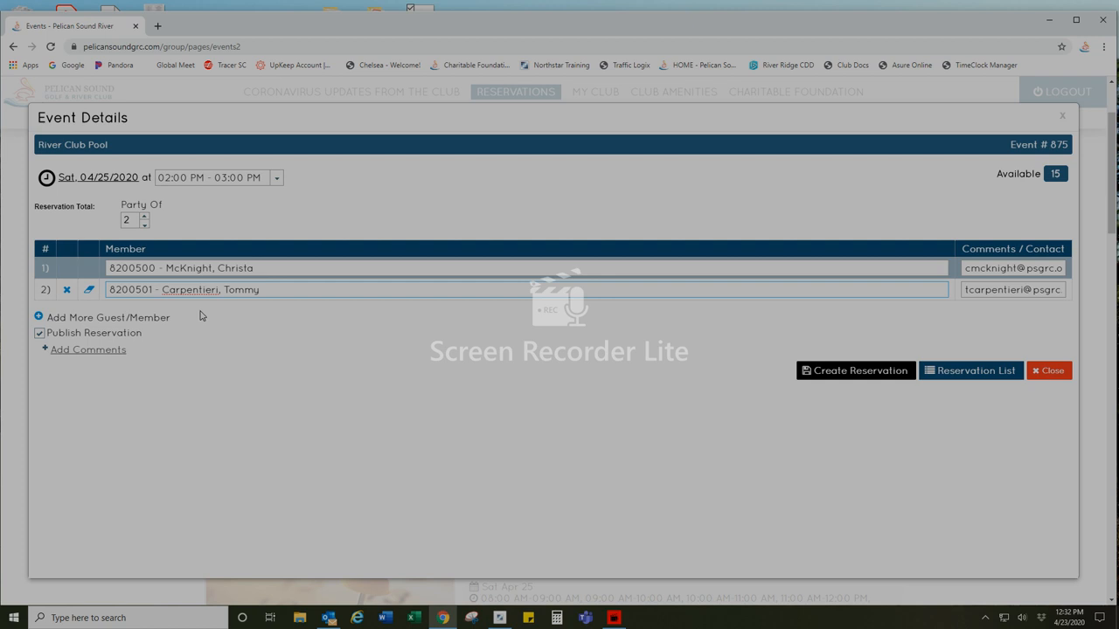
pyautogui.moveTo(816, 348)
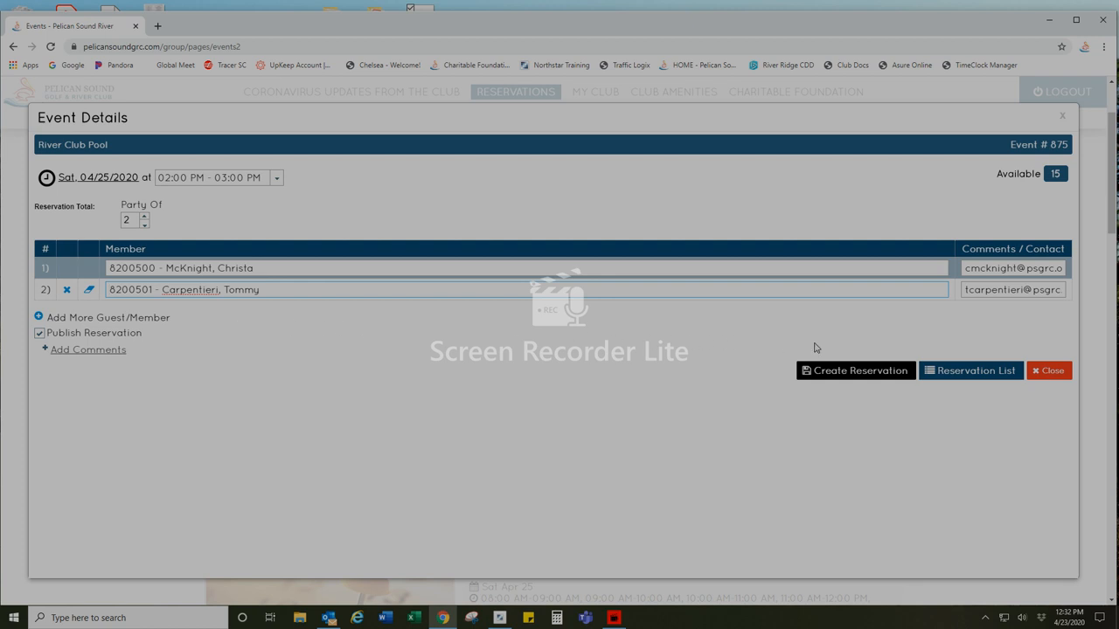
# Create the reservation and confirm 'Event Reservation added successfully' for two members
pyautogui.click(854, 370)
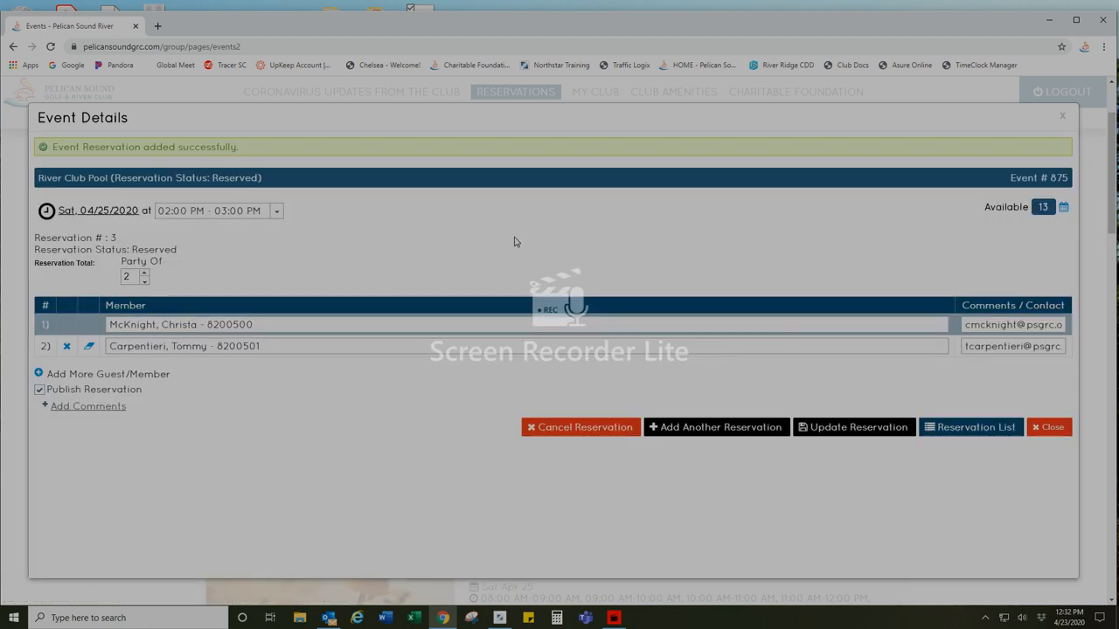
pyautogui.moveTo(266, 153)
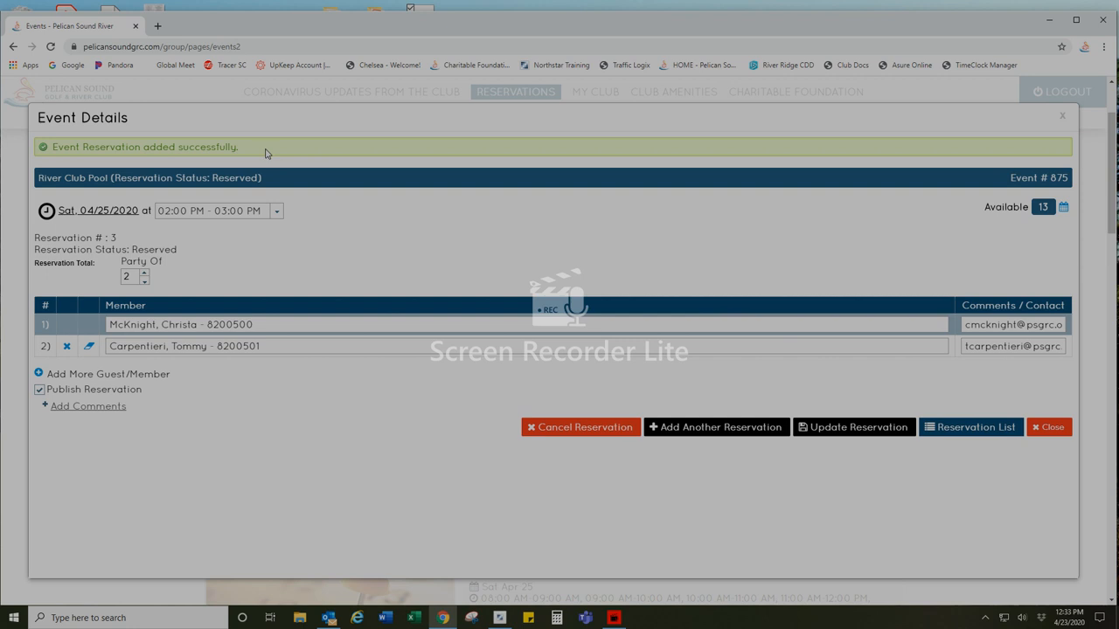
pyautogui.moveTo(285, 120)
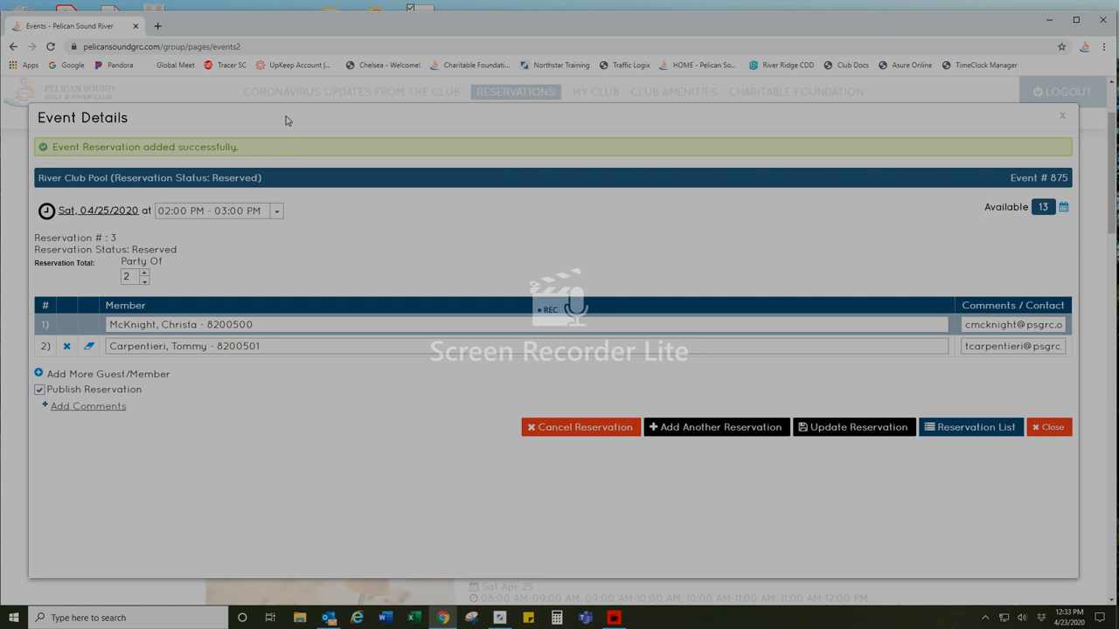